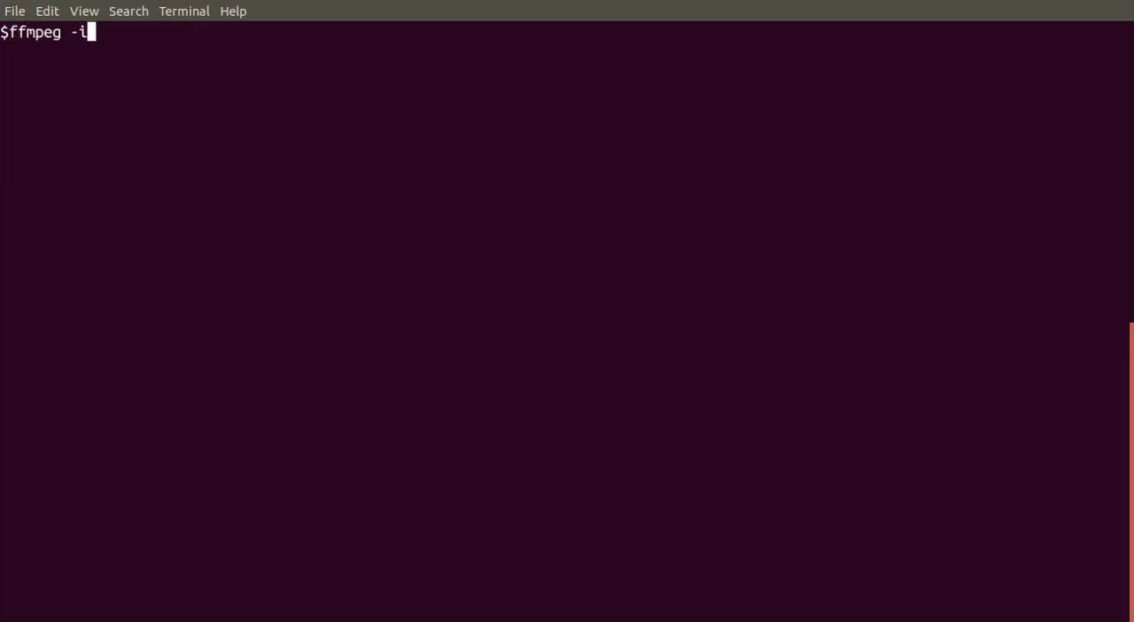
# Step: Run ffmpeg stream-copying s.mp4 to no.location.mp4 with location and location-eng blanked
pyautogui.write('s.mp4 -metadata')
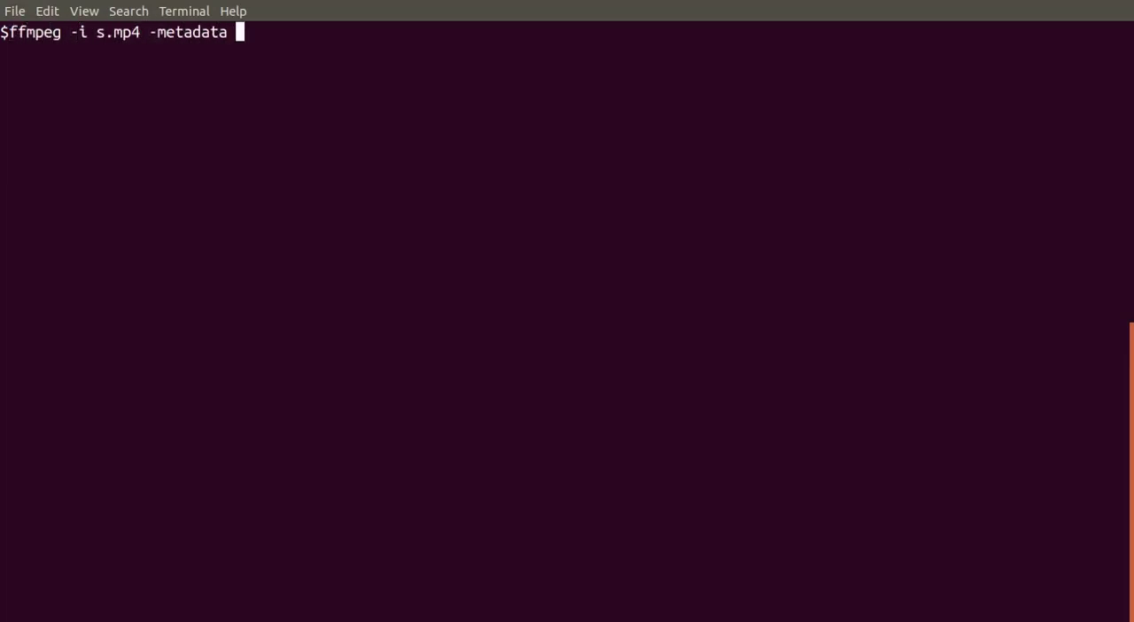
pyautogui.write('location="" -metadata')
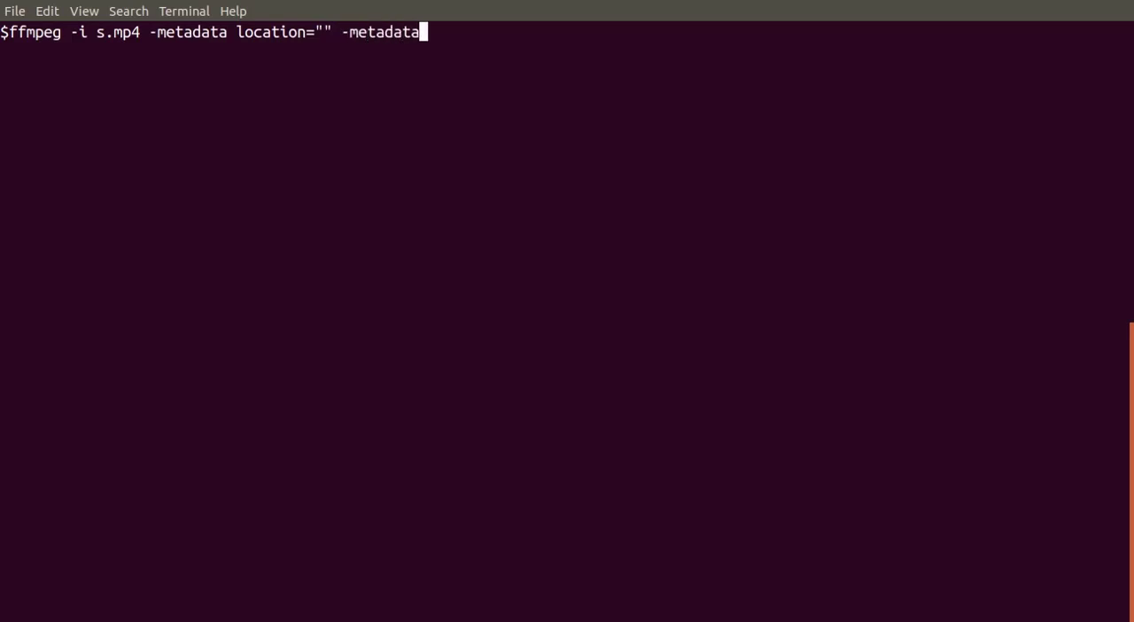
pyautogui.write('location-eng=""')
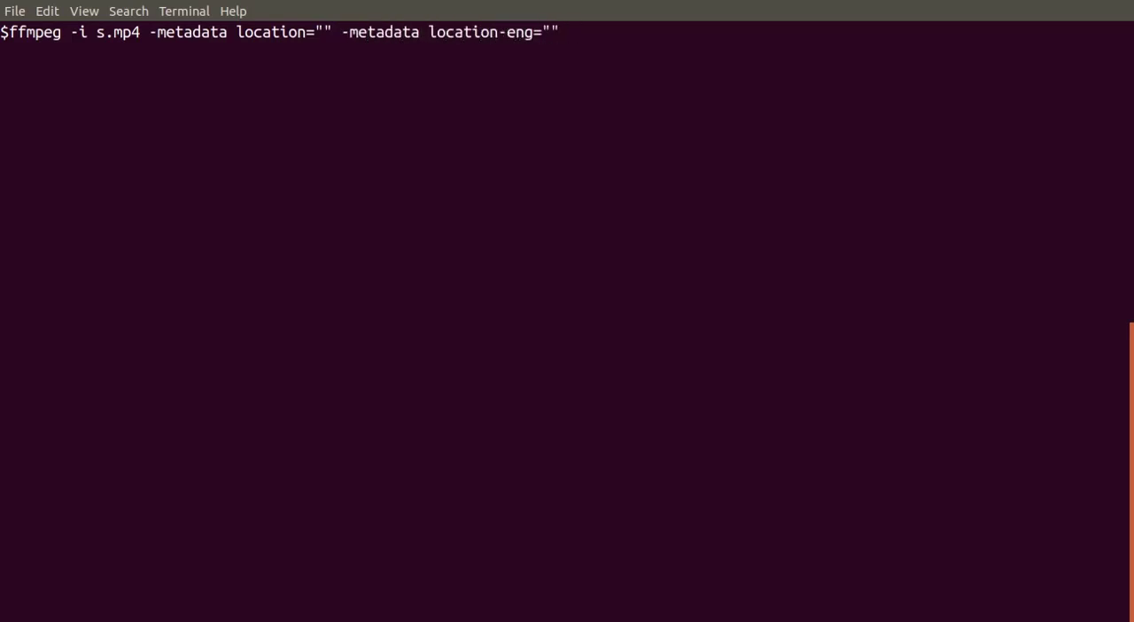
pyautogui.write('-c copy no.location.m')
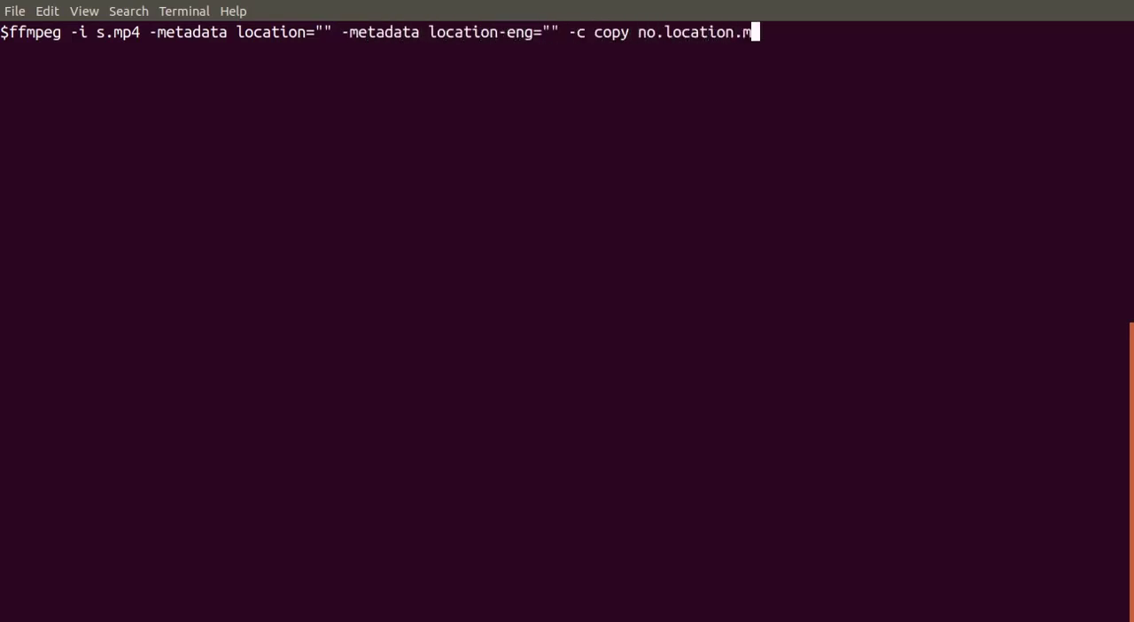
pyautogui.write('p4')
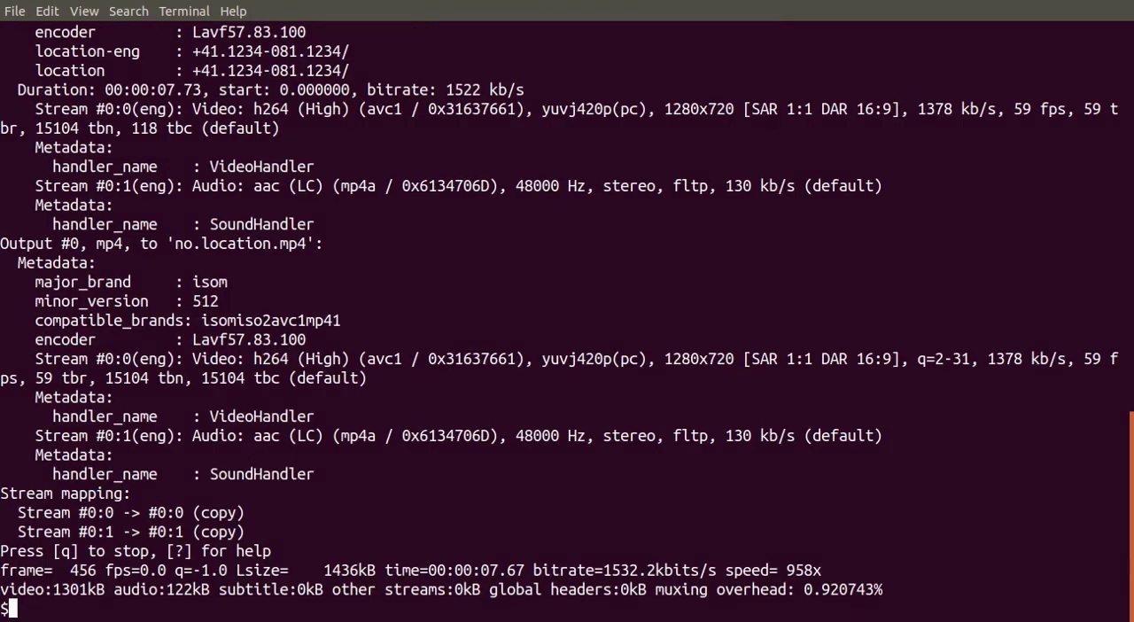
# Step: Highlight the two location lines, then run ffprobe -i s.mp4 filtered through grep location
pyautogui.write('ffprobe')
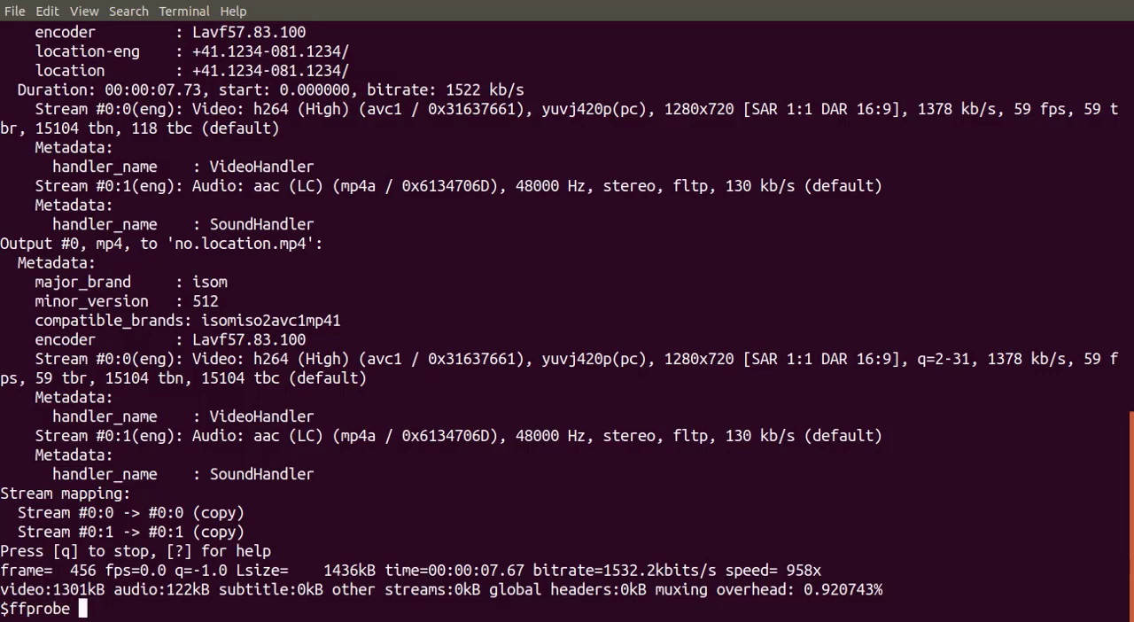
pyautogui.write('-i s.mp')
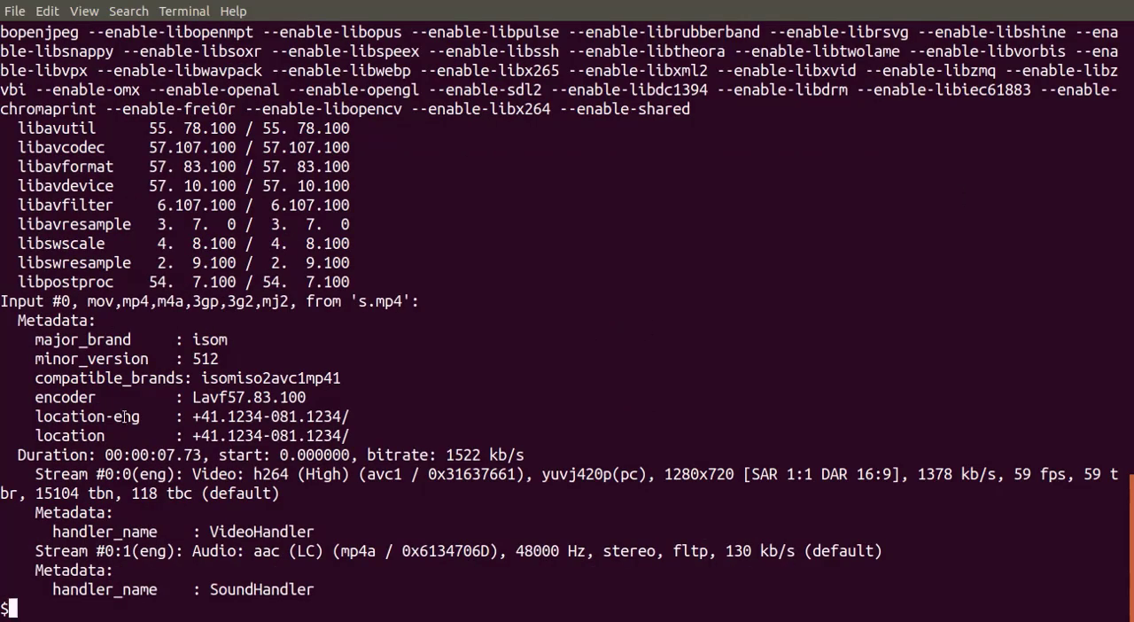
pyautogui.moveTo(35, 416); pyautogui.dragTo(363, 434)
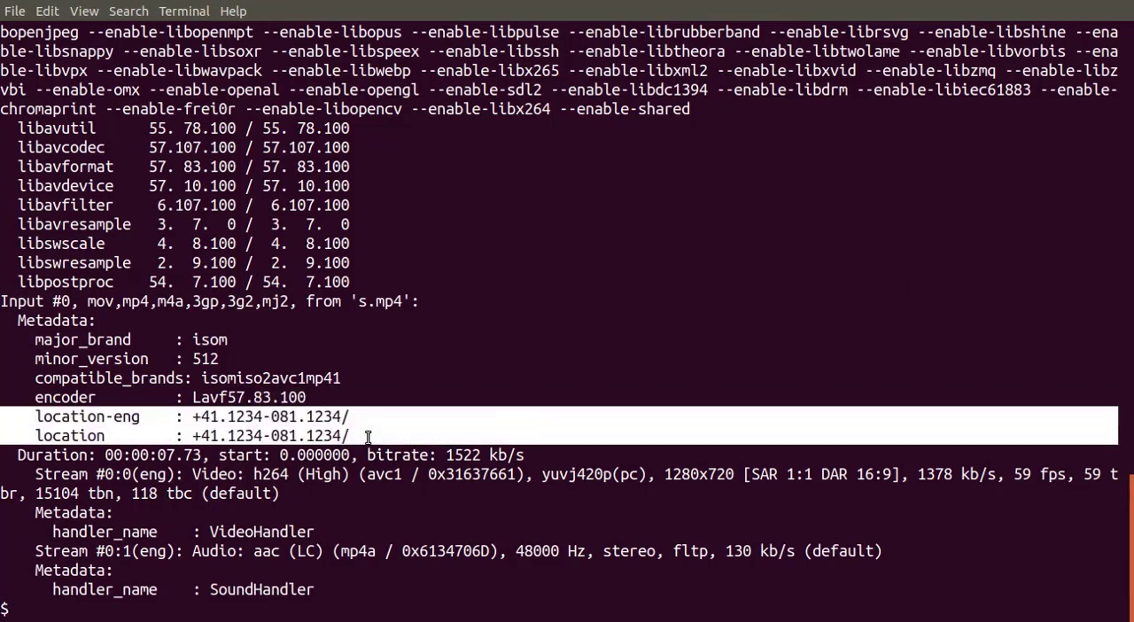
pyautogui.write('ffpr')
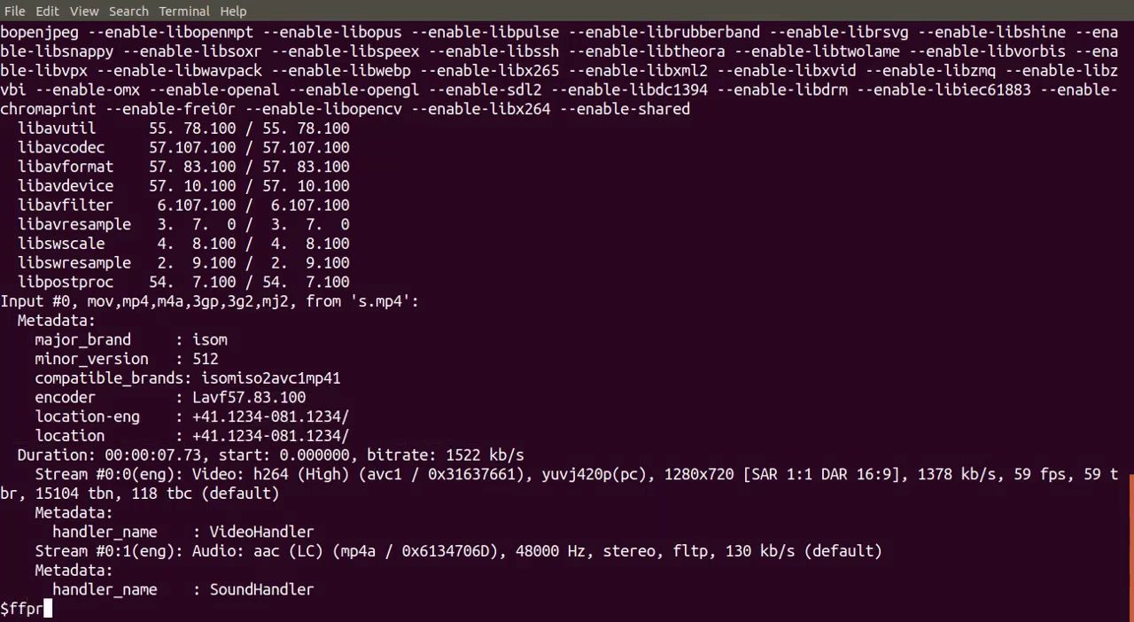
pyautogui.write('obe -i s.mp4 2> >(grep location')
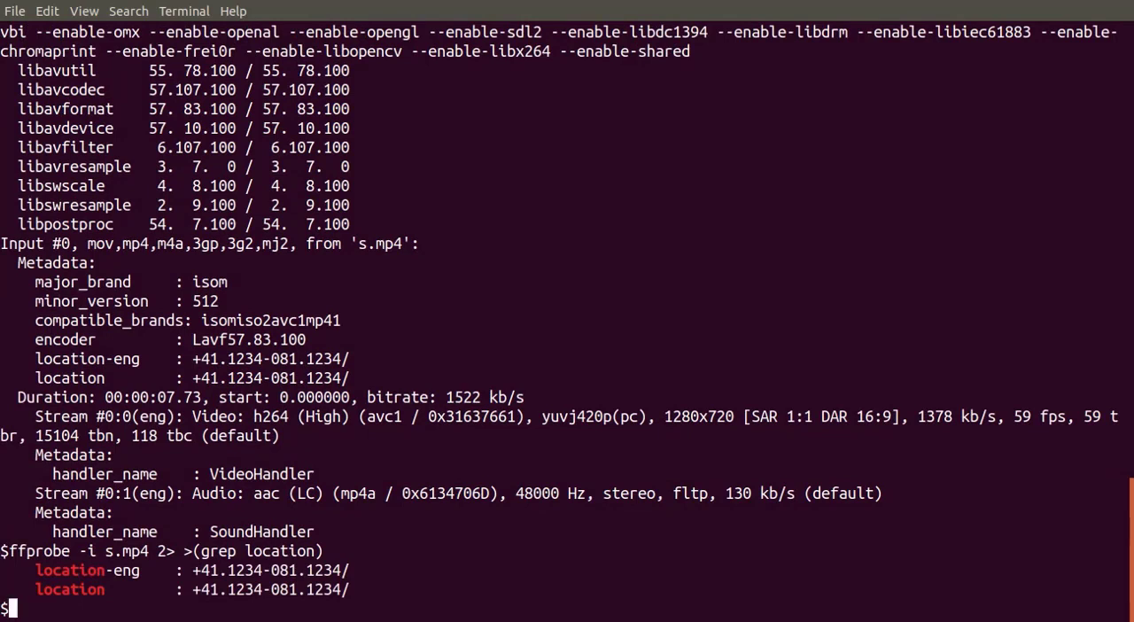
# Step: Run ffmpeg re-encoding s.mp4 to no.location.reencoded.mp4 with location and location-eng blanked
pyautogui.write('ffmpeg -i s.mp4 -metadata location="" -')
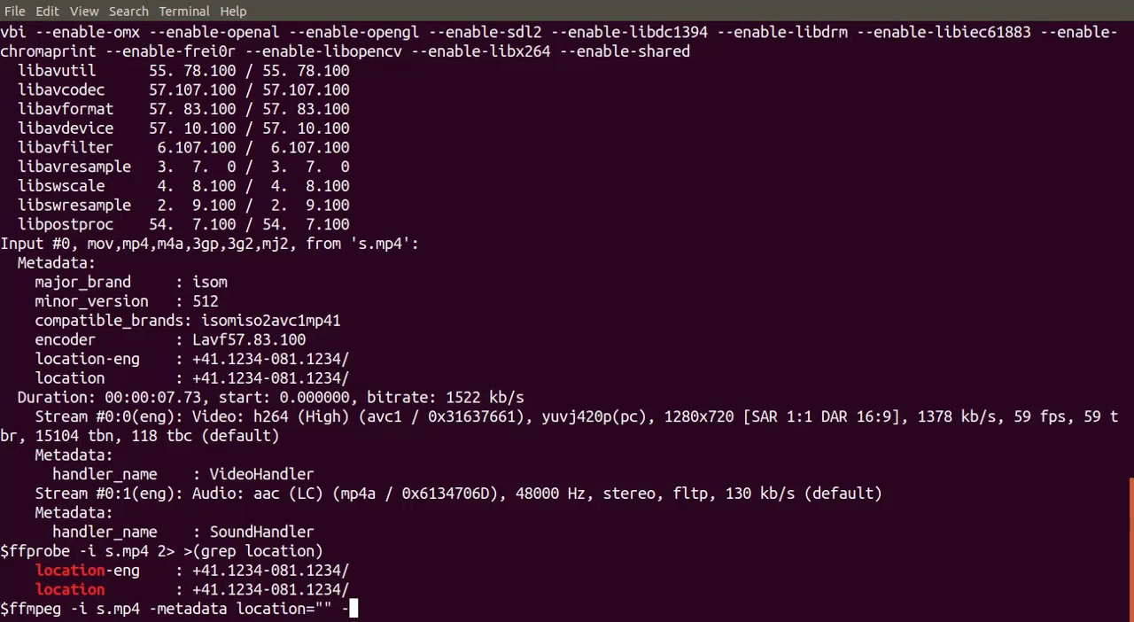
pyautogui.write('metadata location-eng')
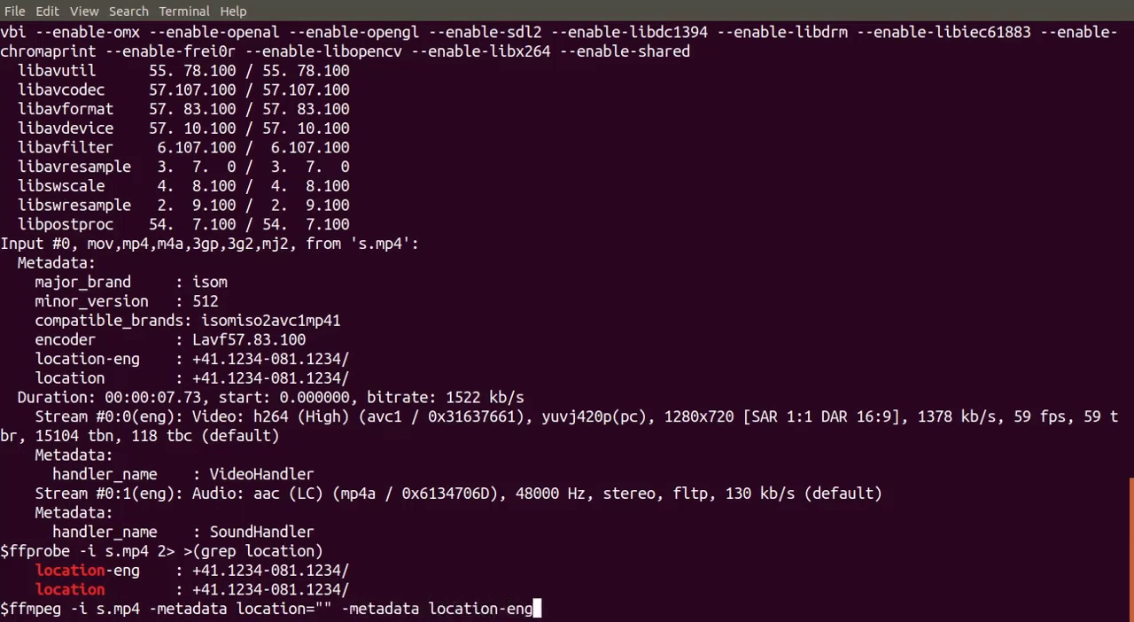
pyautogui.write('=""')
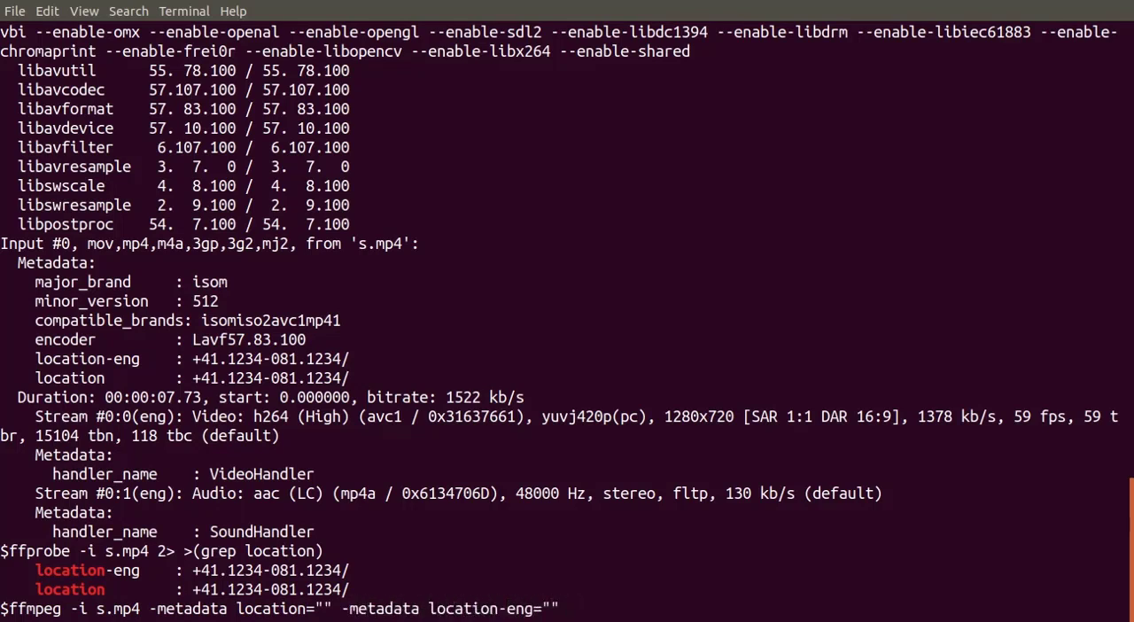
pyautogui.write('no.location.reencod')
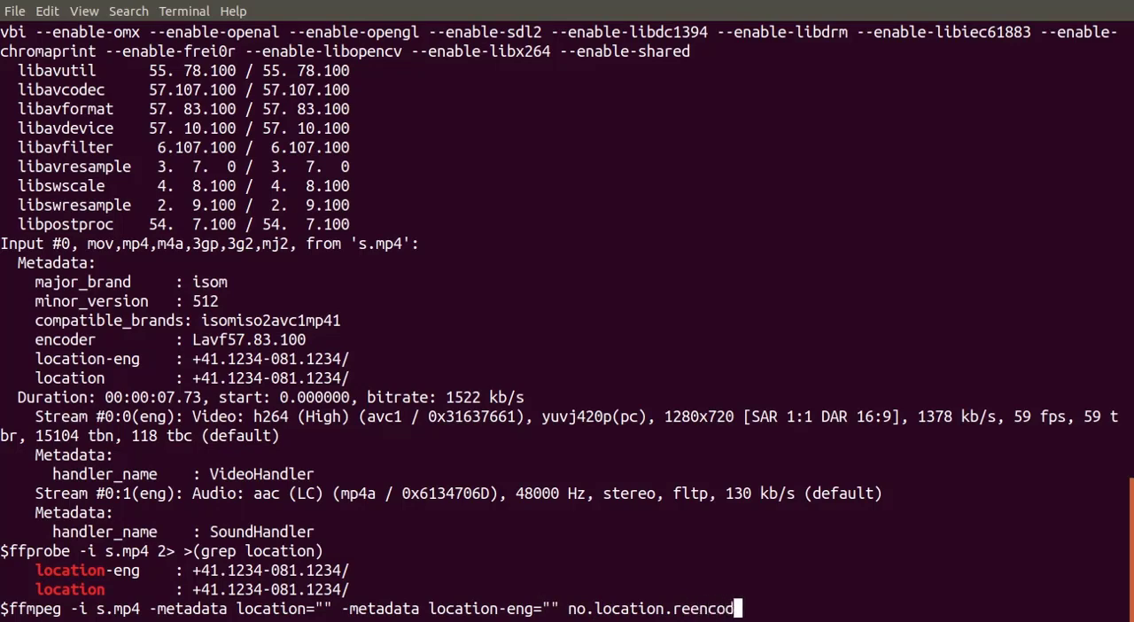
pyautogui.write('ed.mp4')
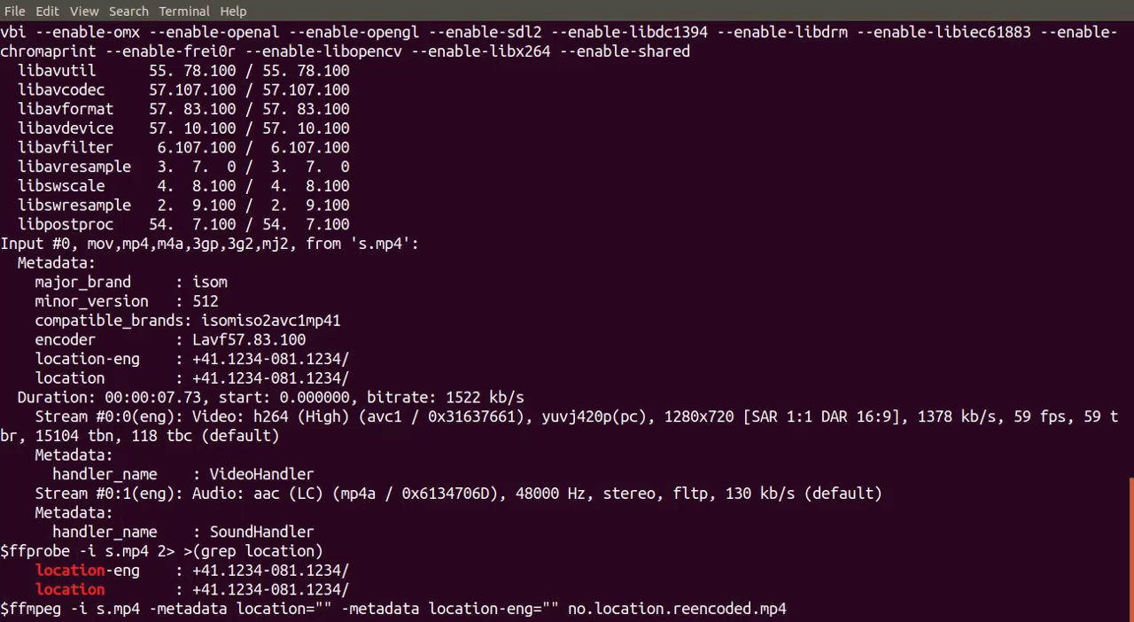
pyautogui.press('Return')
pyautogui.write('ffprobe -i no.location.reencoded.mp4 2> >(grep location')
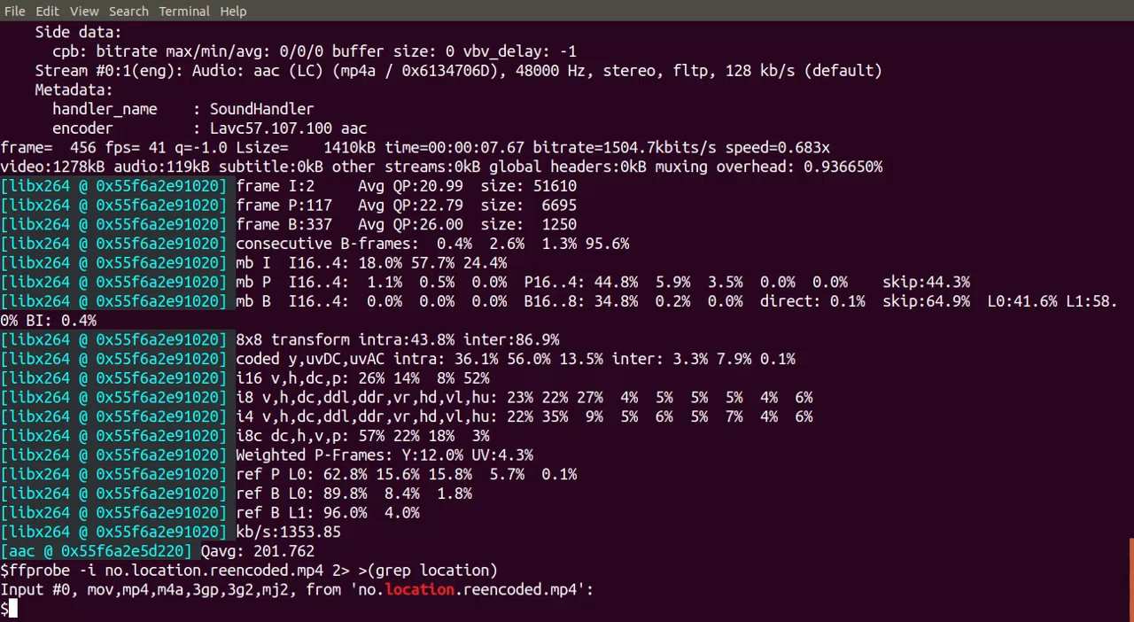
# Step: Rerun the stream-copy to no.location.mp4 with location and location-eng blanked
pyautogui.write('ffmpeg -i s.mp4')
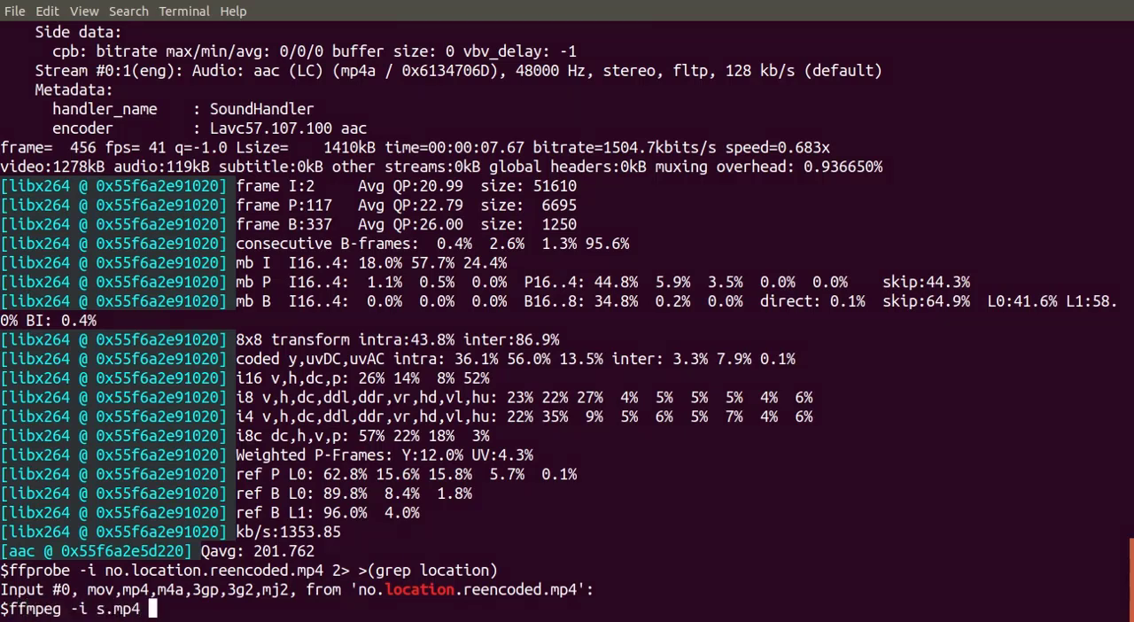
pyautogui.write('-metadata location=""')
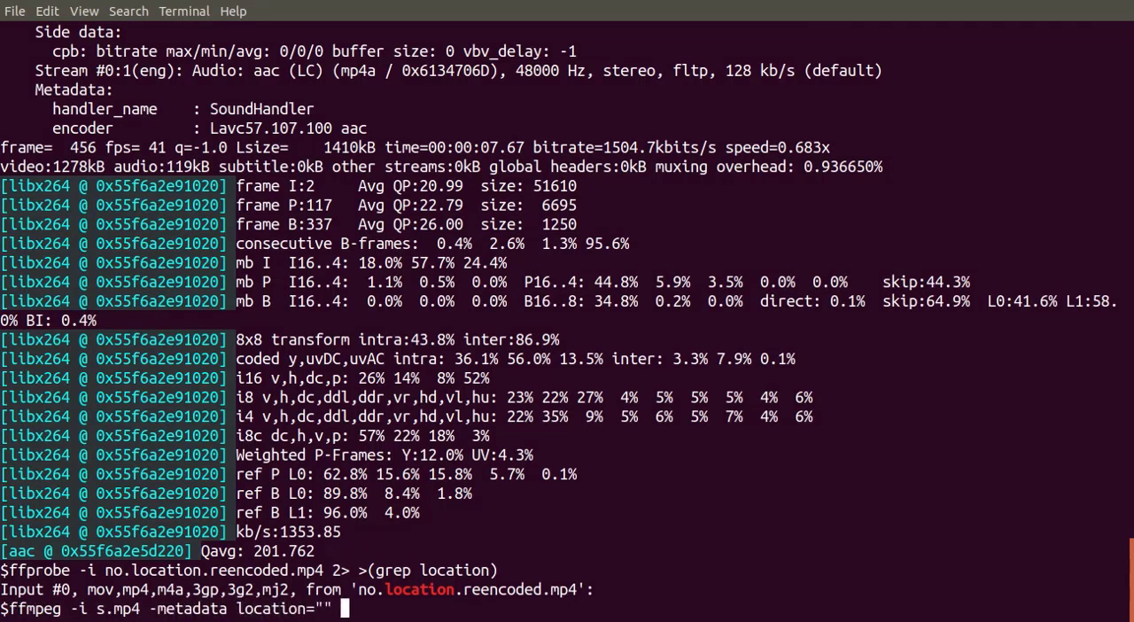
pyautogui.write('-metadata location-eng')
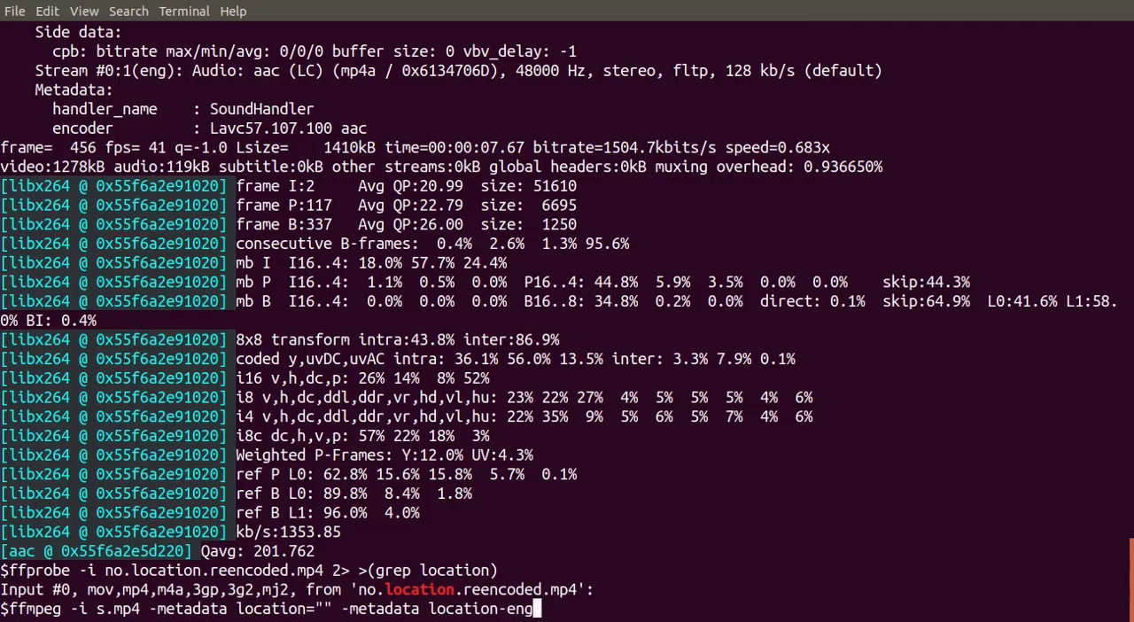
pyautogui.write('="" -c copy no.location')
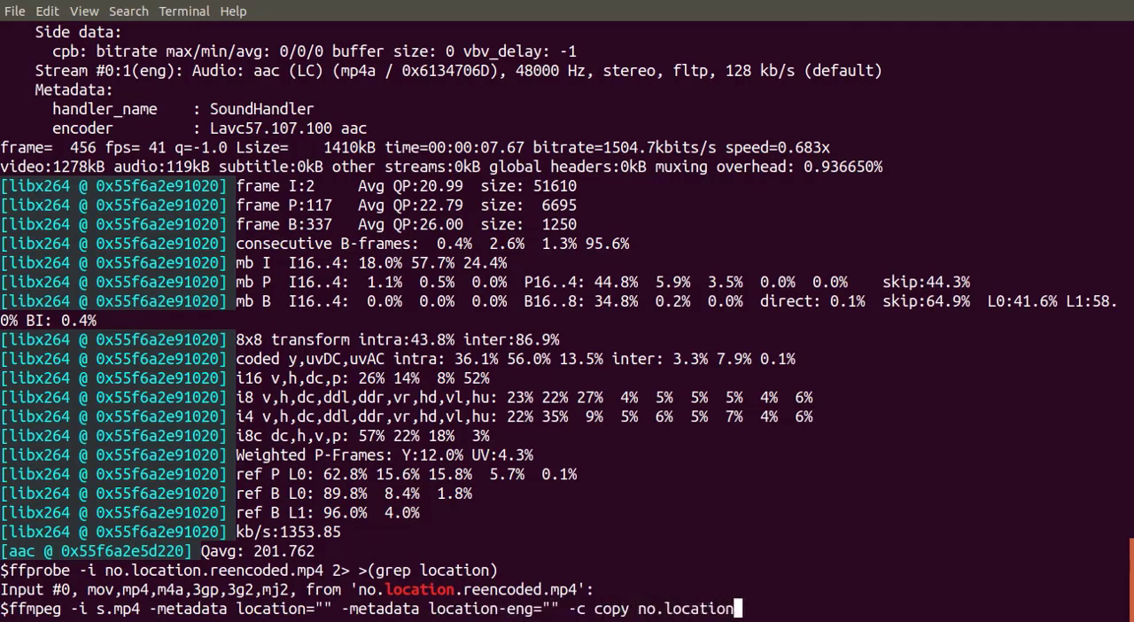
pyautogui.write('.mp4')
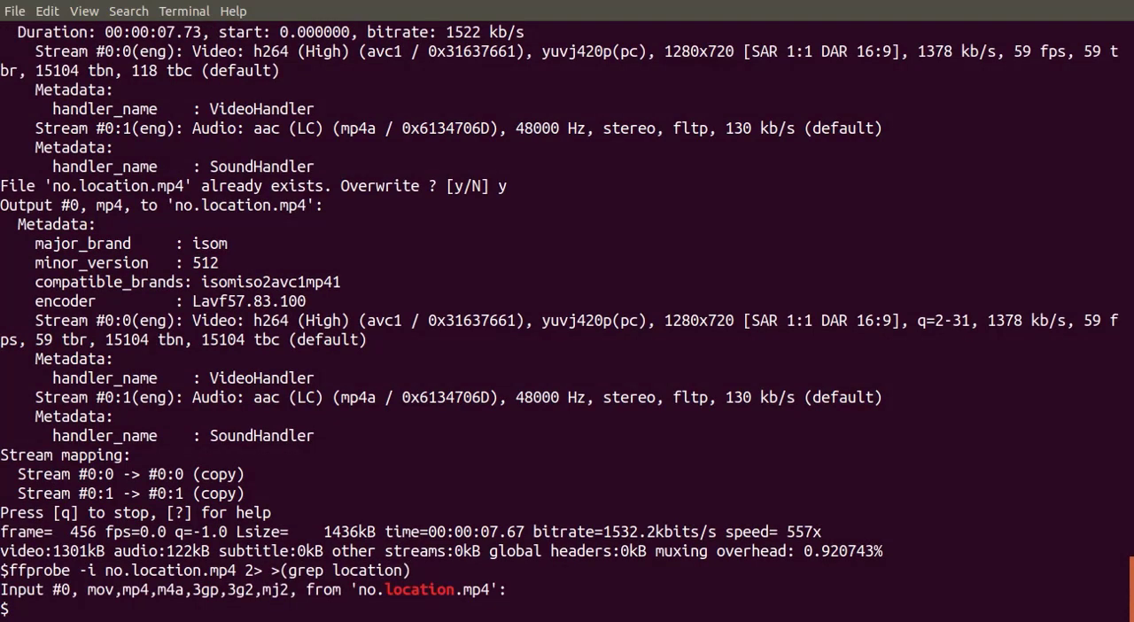
# Step: Rebuild no.location.mp4 blanking only the location tag, then recheck s.mp4's location tags
pyautogui.write('ffmpeg -i s.mp4 -metadata location=""')
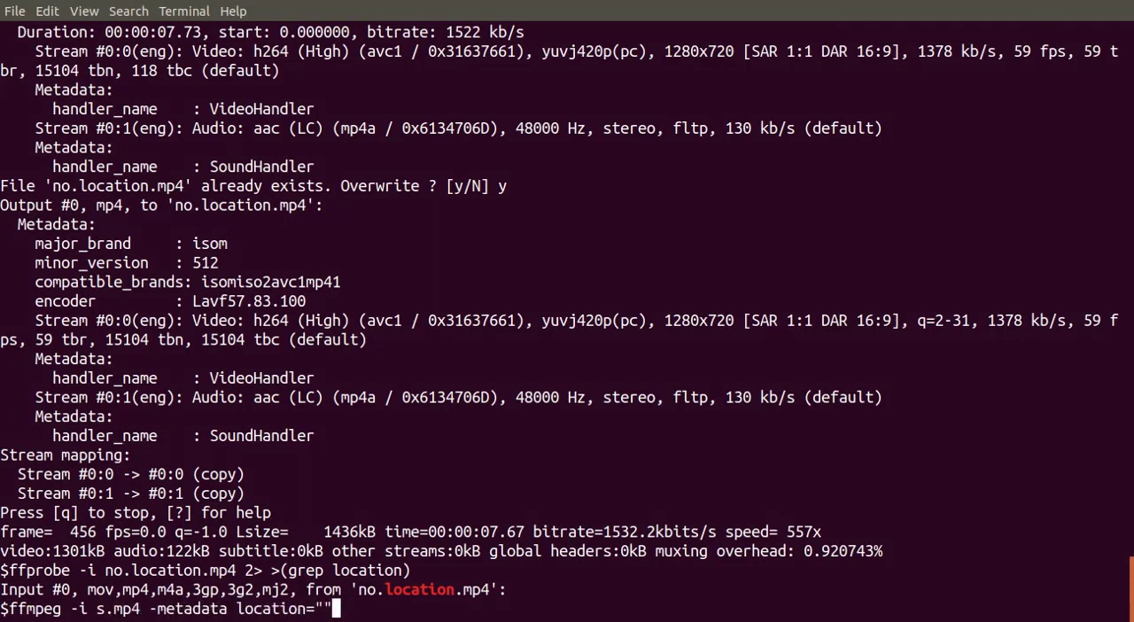
pyautogui.write('-c copy no.location.mp4')
pyautogui.write('ffprobe -i s.mp4 2> >(grep location')
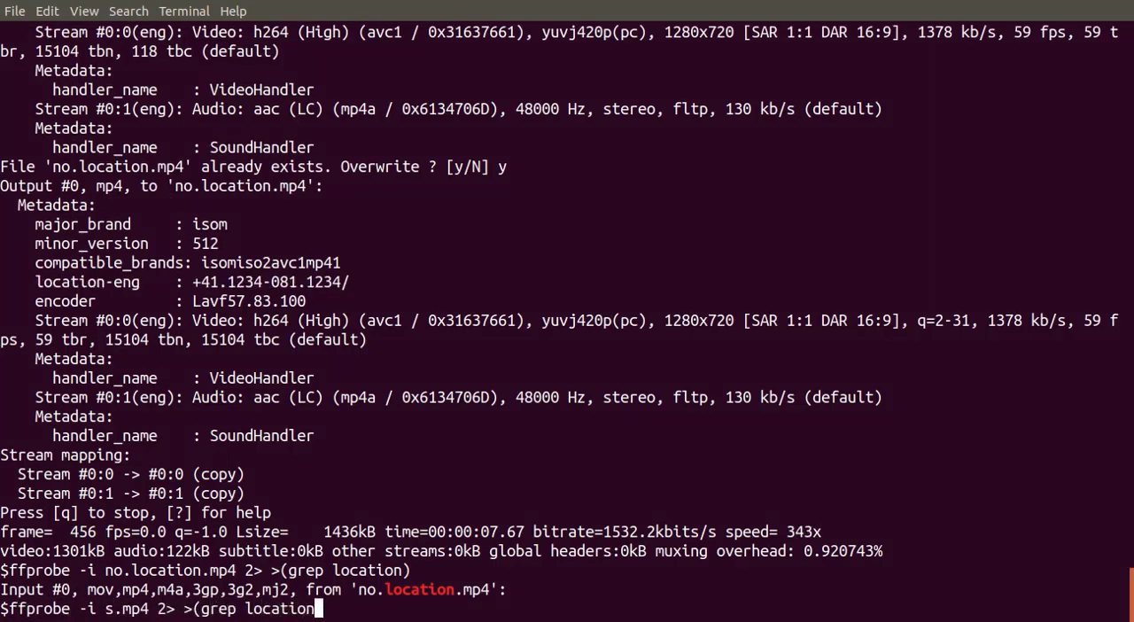
pyautogui.write(')')
pyautogui.press('Return')
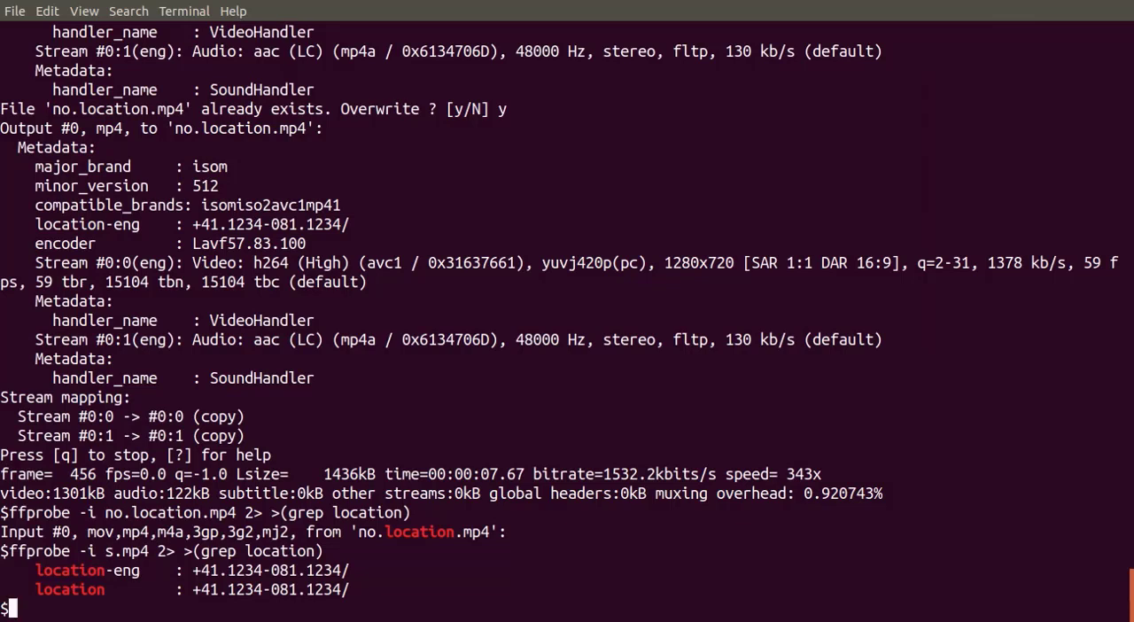
pyautogui.write('ffmpeg -i or')
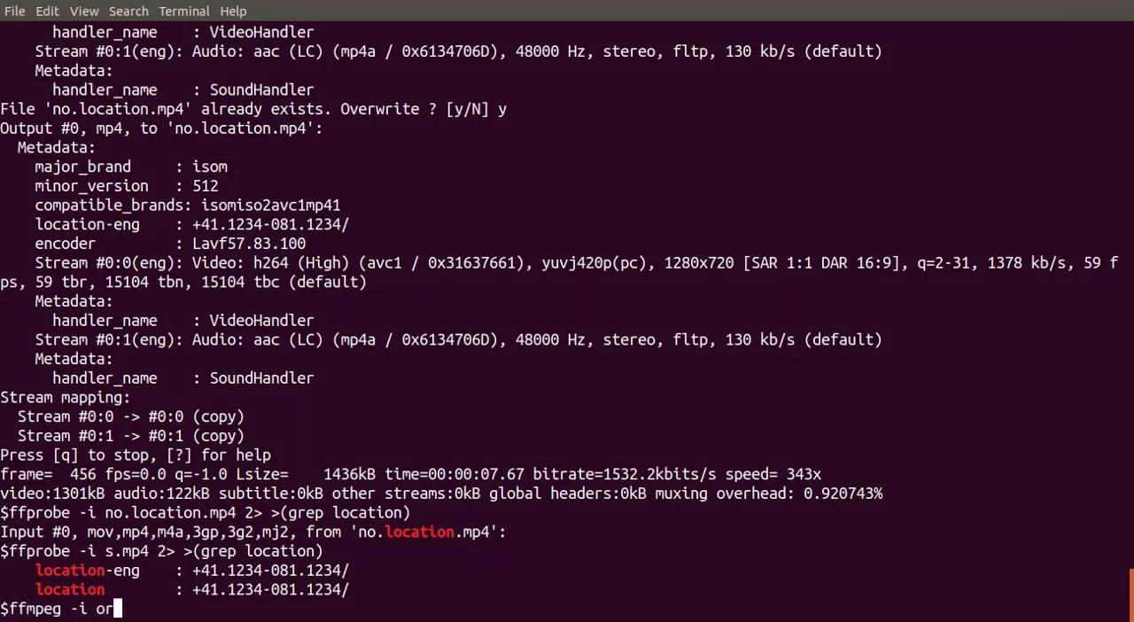